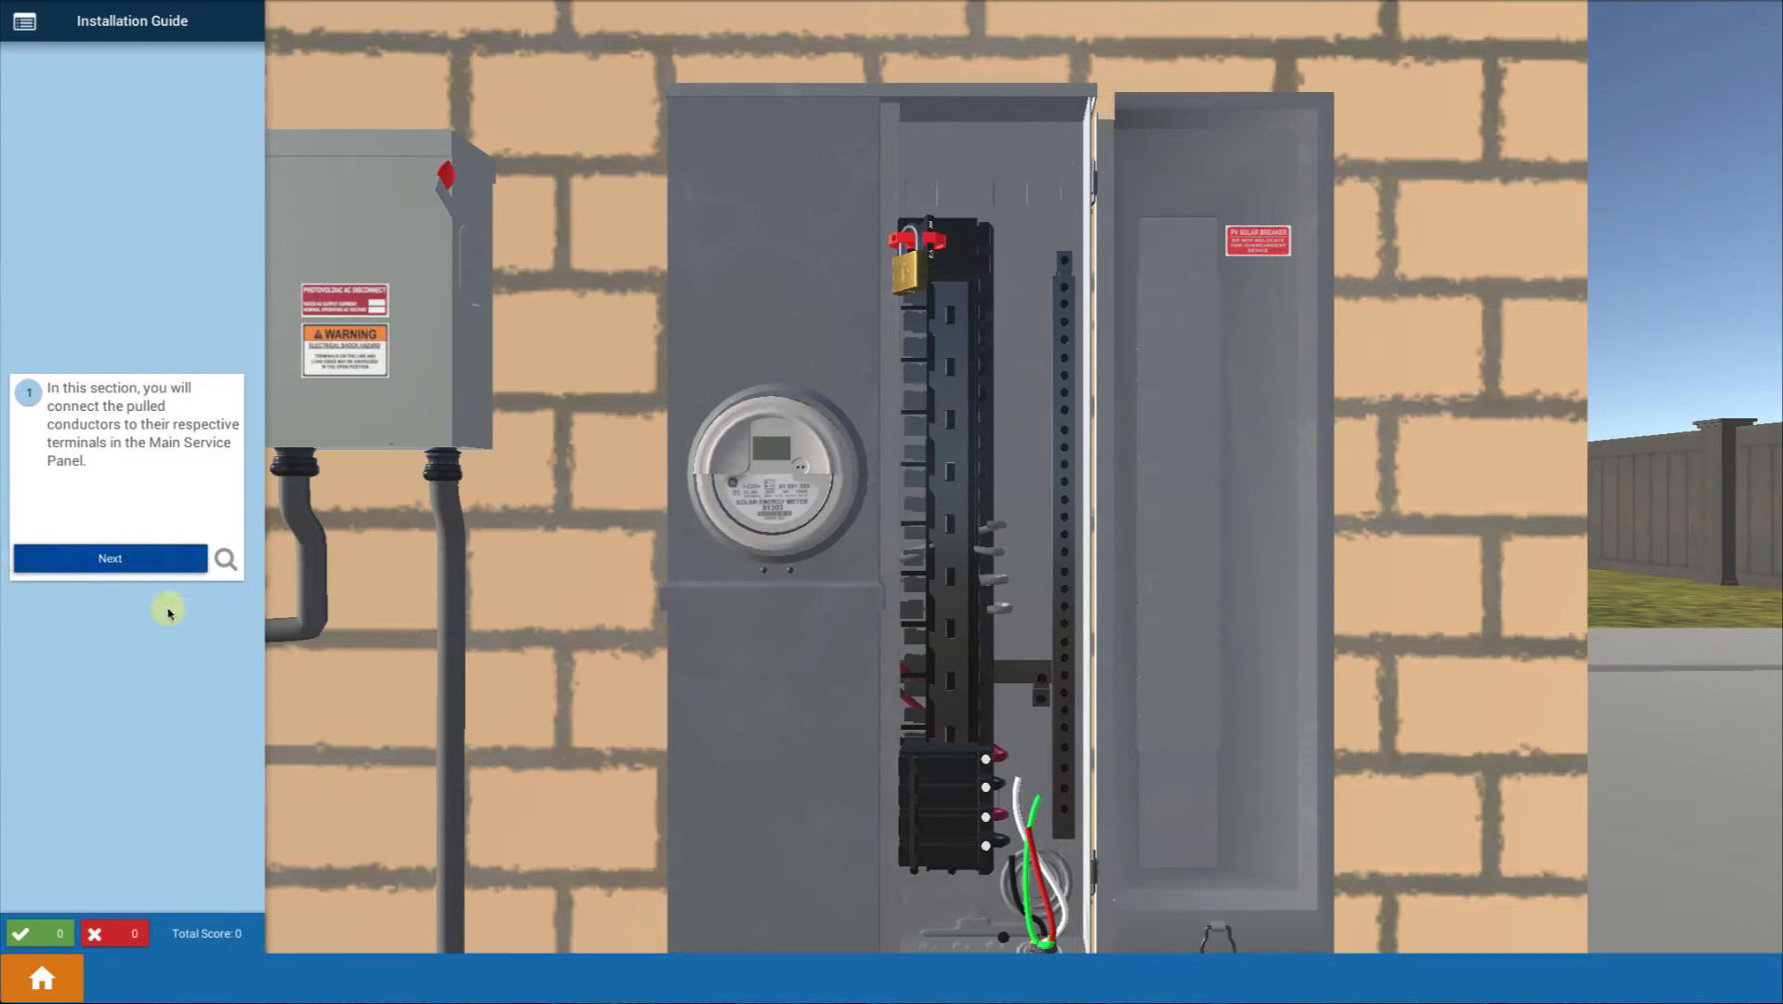
Advance past the section introduction to the lock-the-solar-breaker-OFF step.
click(110, 558)
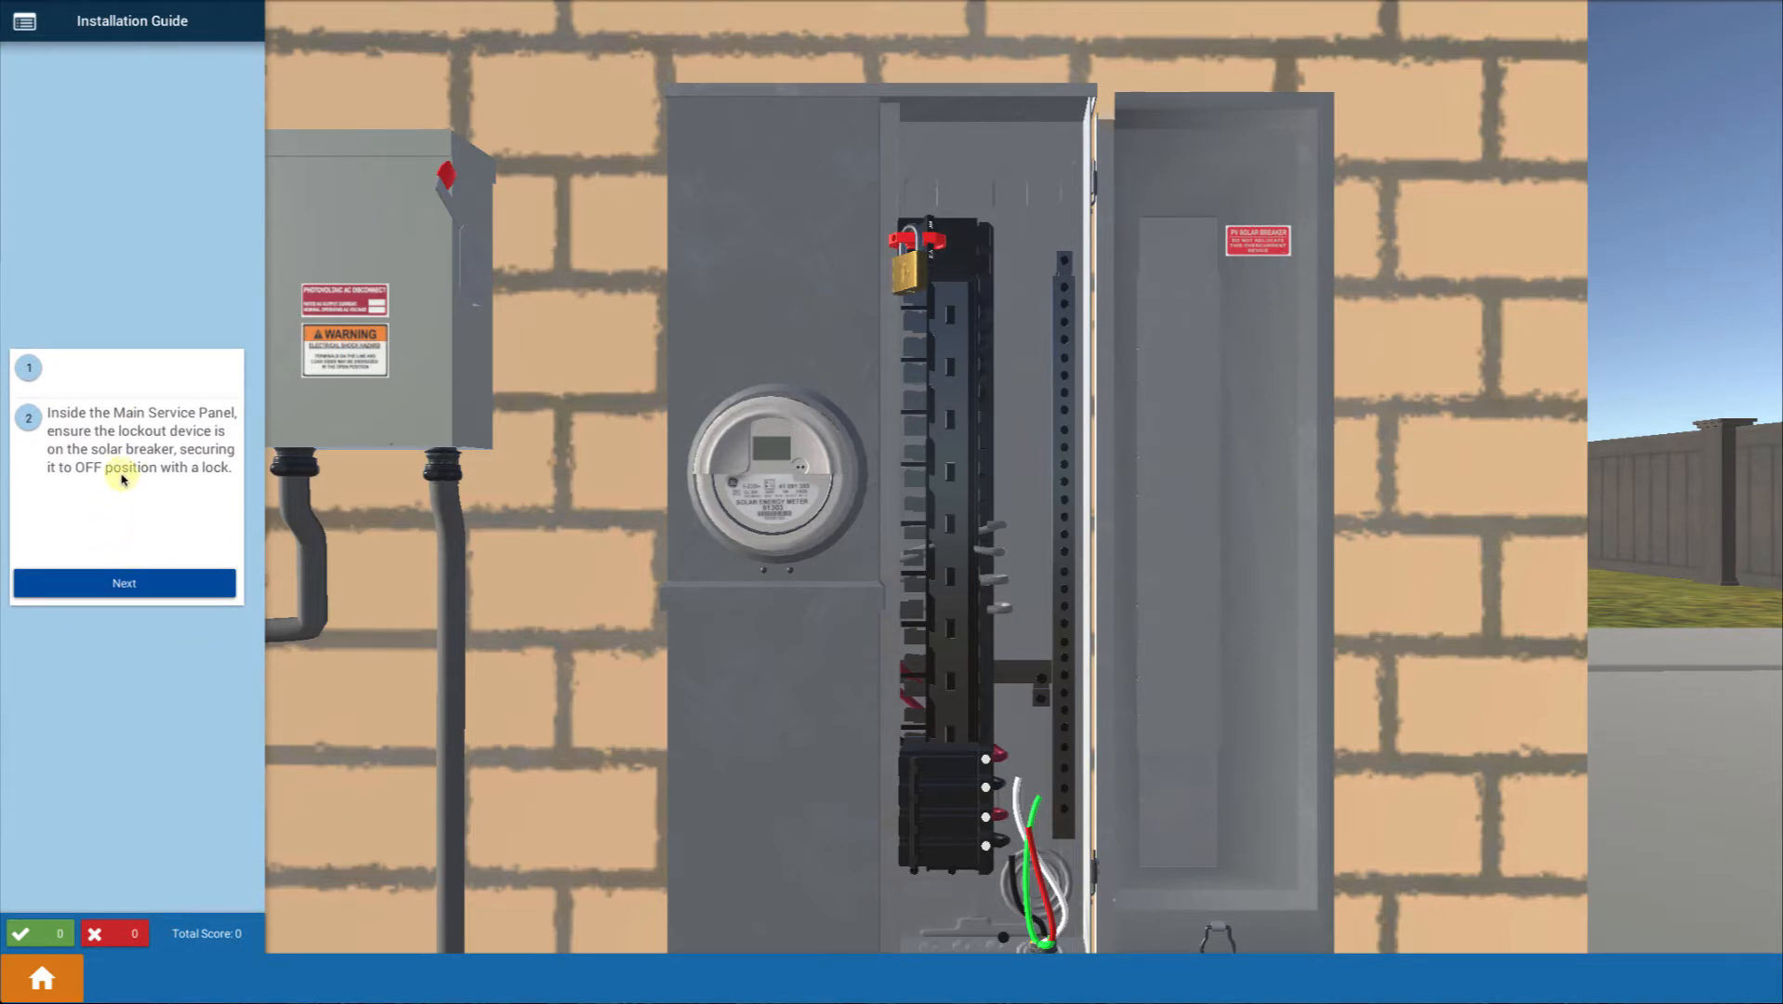
mouse_move(289, 521)
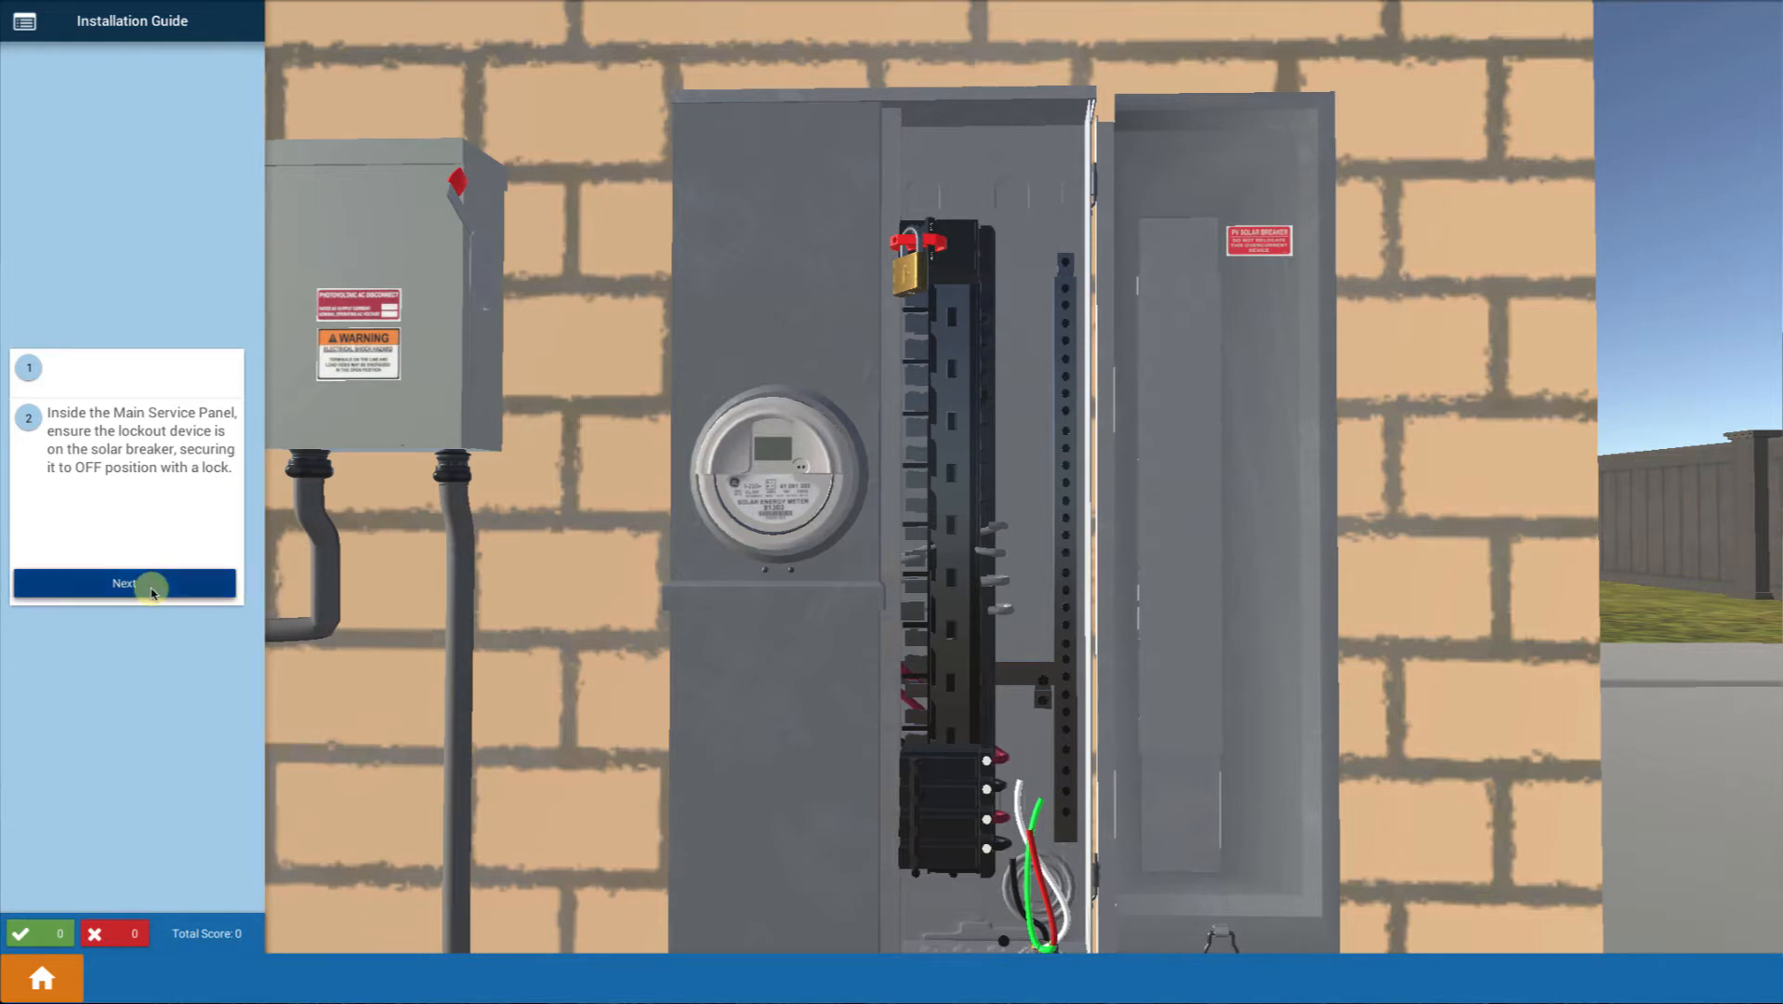
Confirm the lockout check and loosen the solar breaker's set screws with the screwdriver.
click(124, 584)
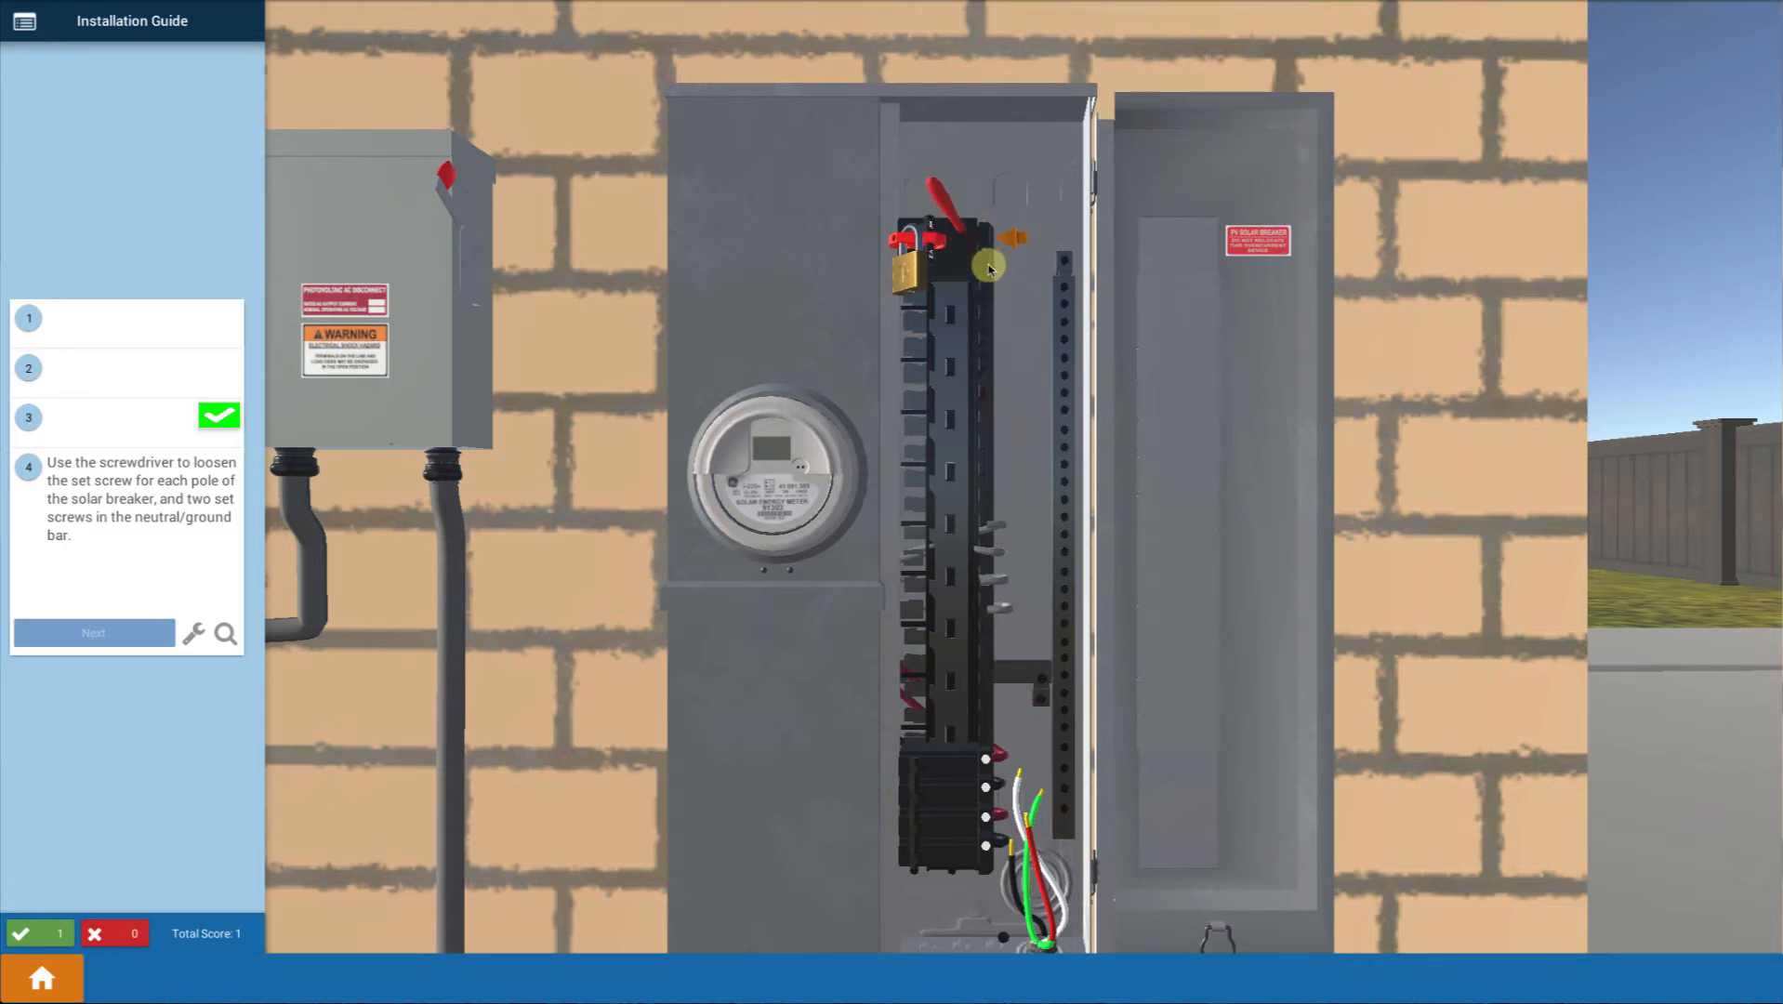
click(93, 632)
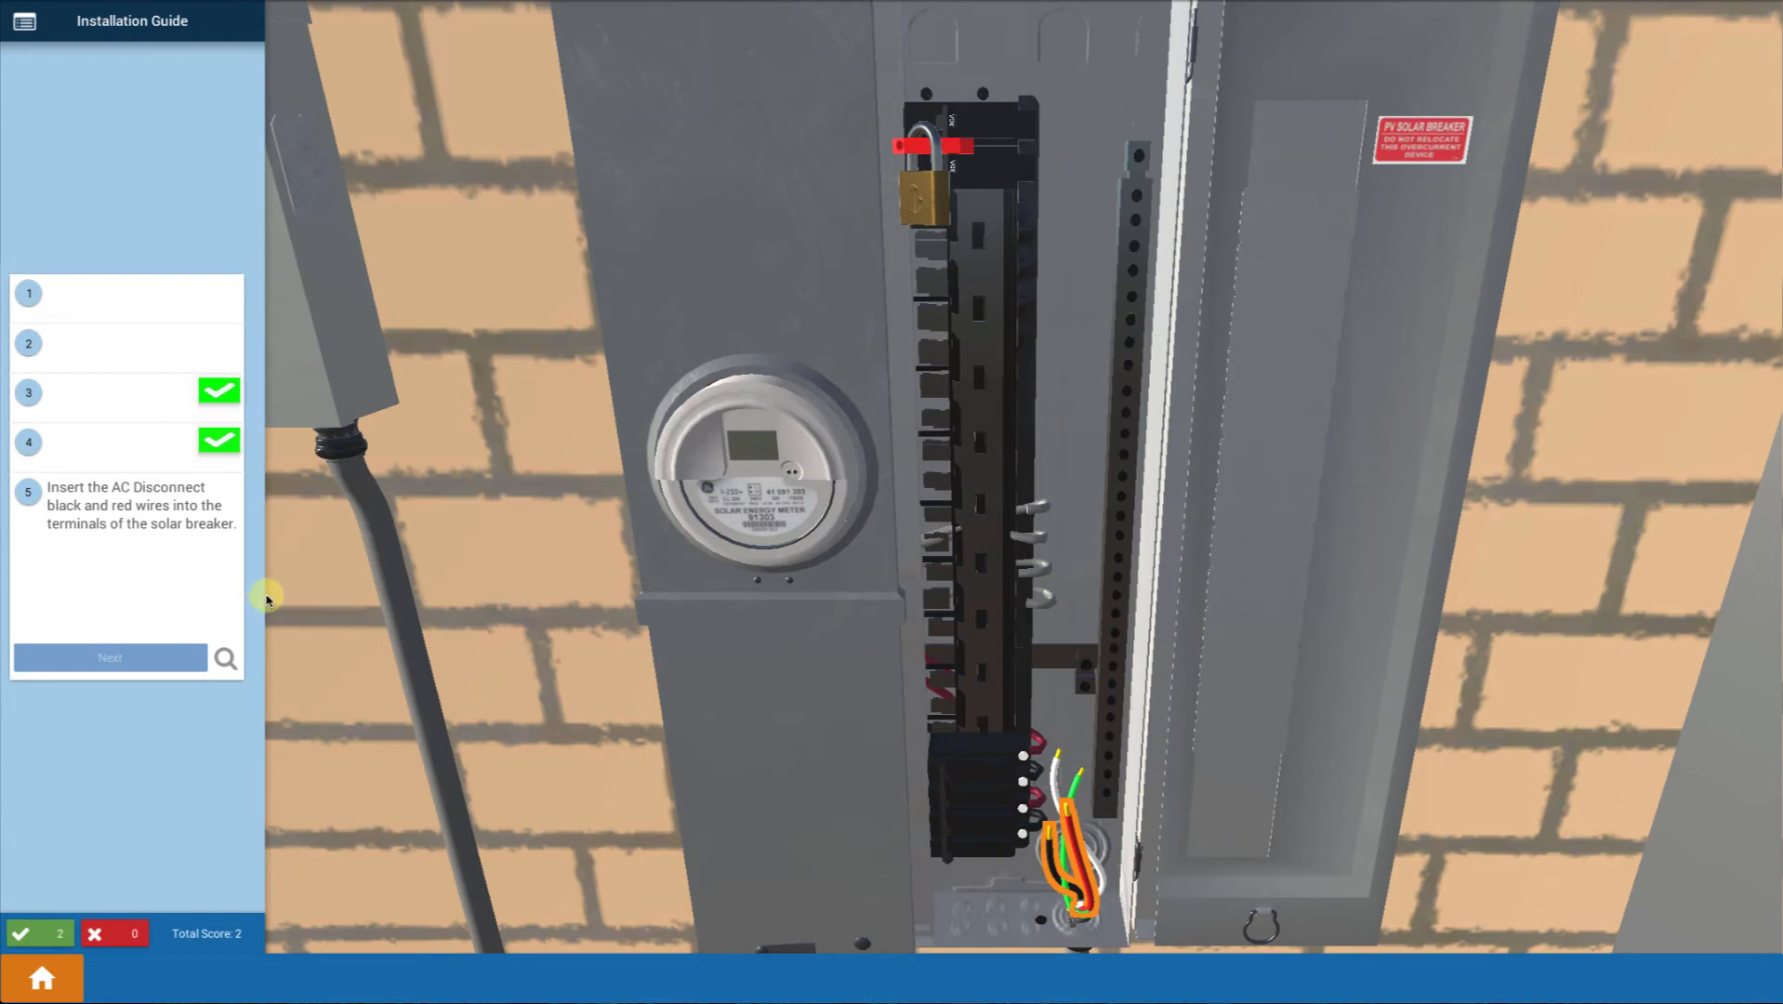
mouse_move(206, 546)
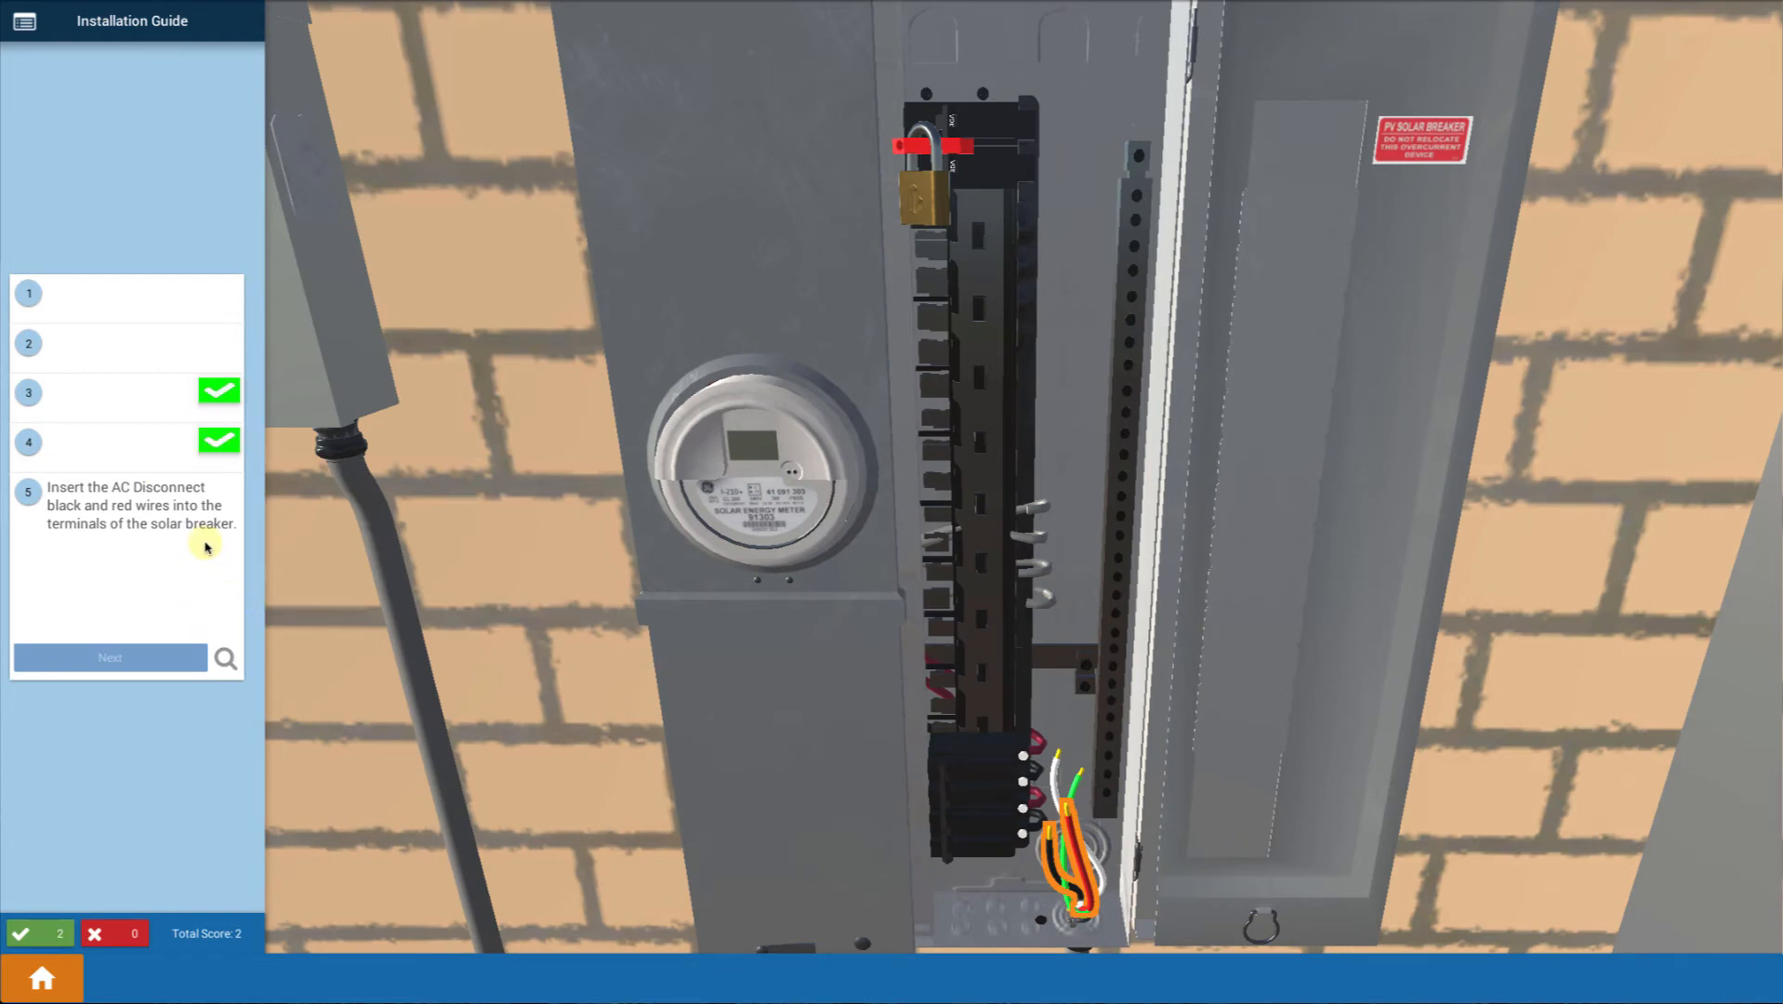
mouse_move(1075, 828)
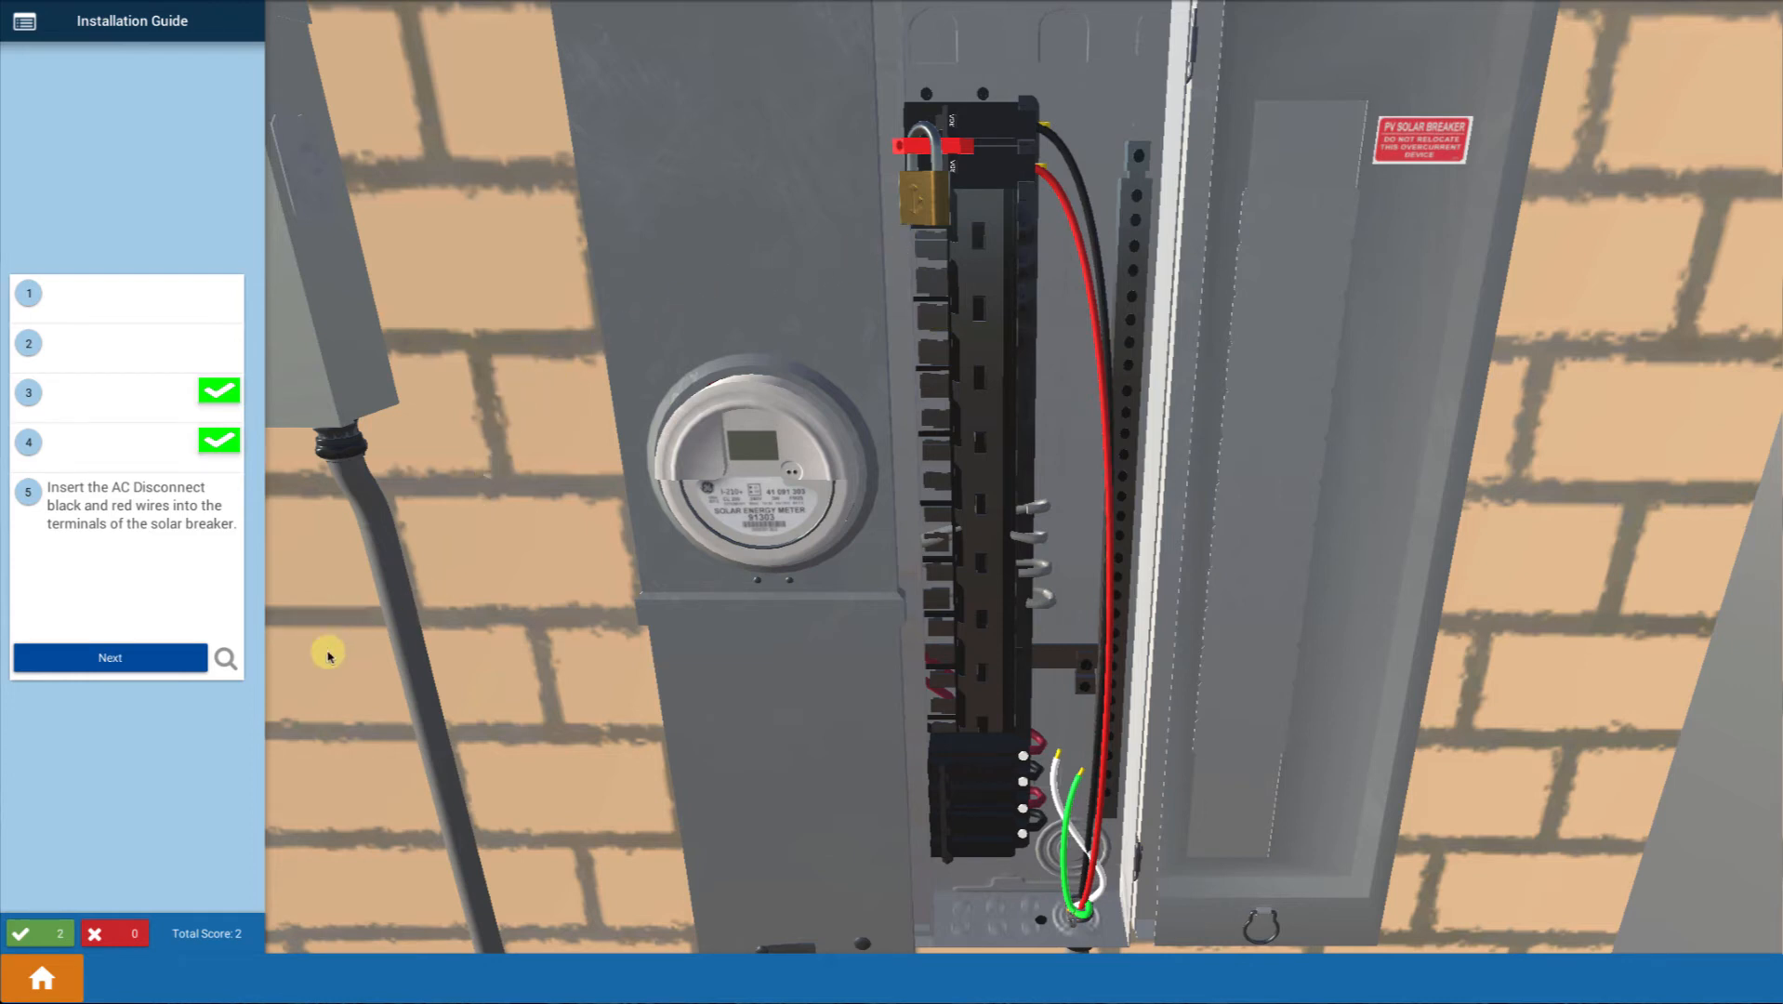
Confirm the black and red AC disconnect wires are seated in the solar breaker terminals.
click(109, 656)
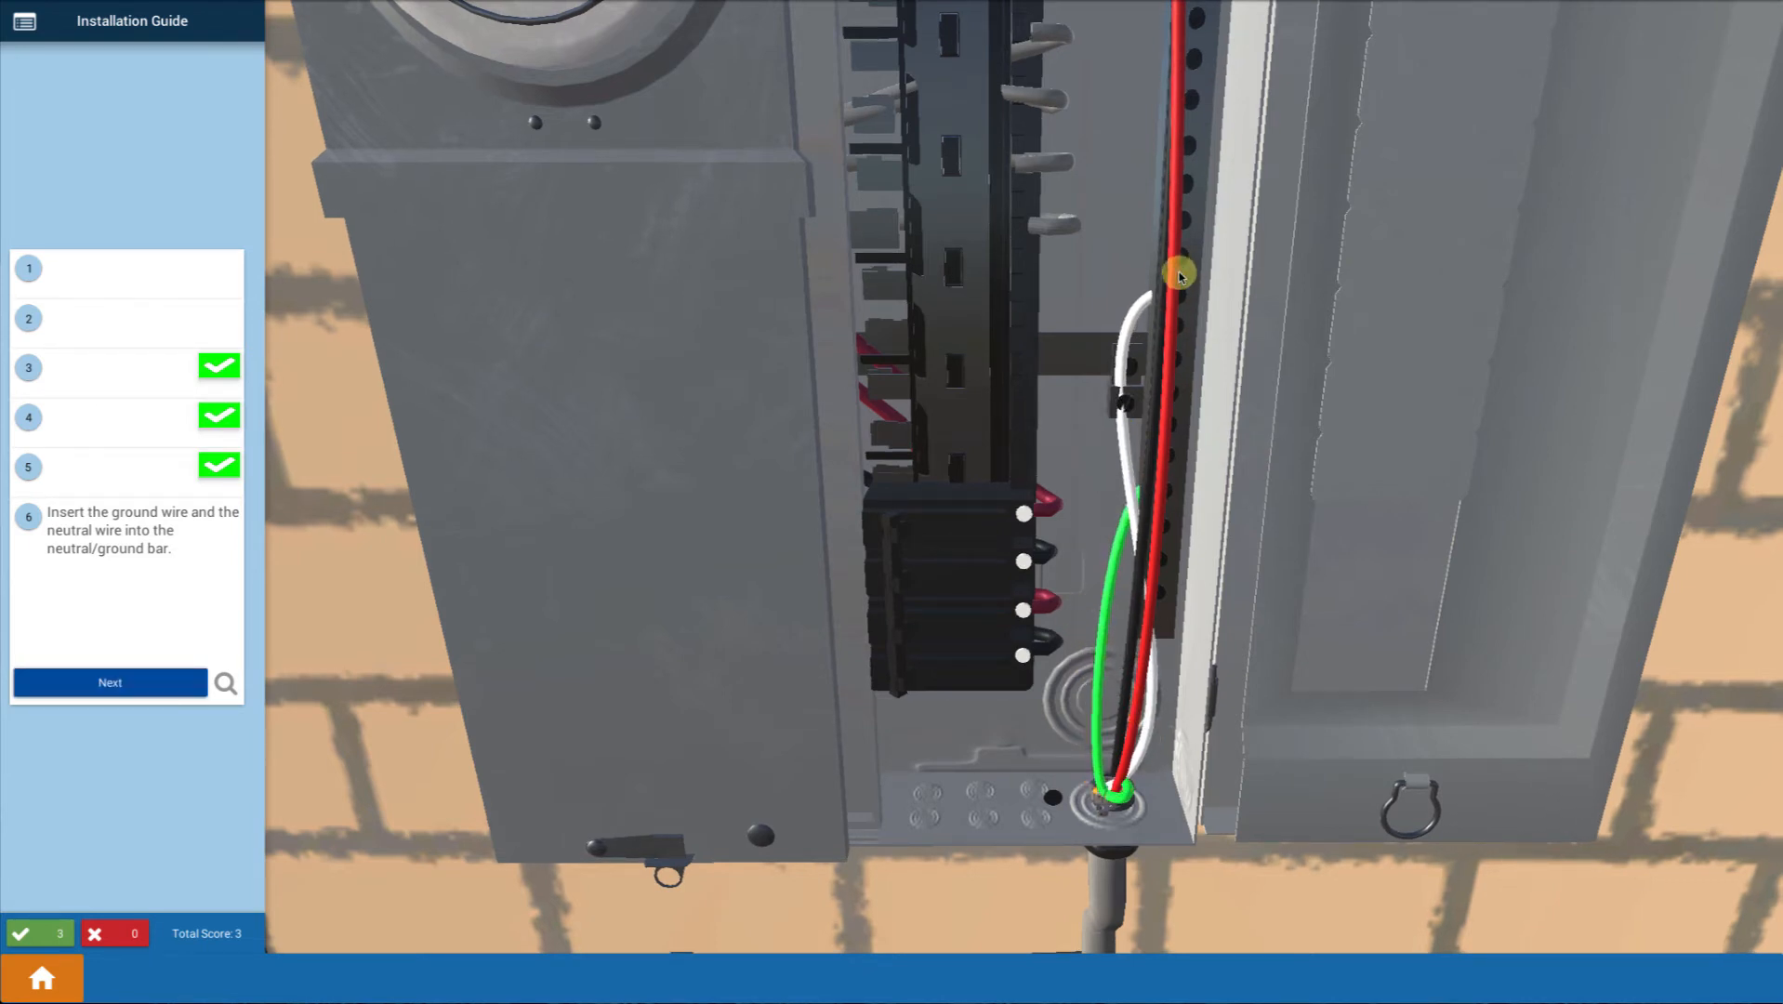
mouse_move(1021, 400)
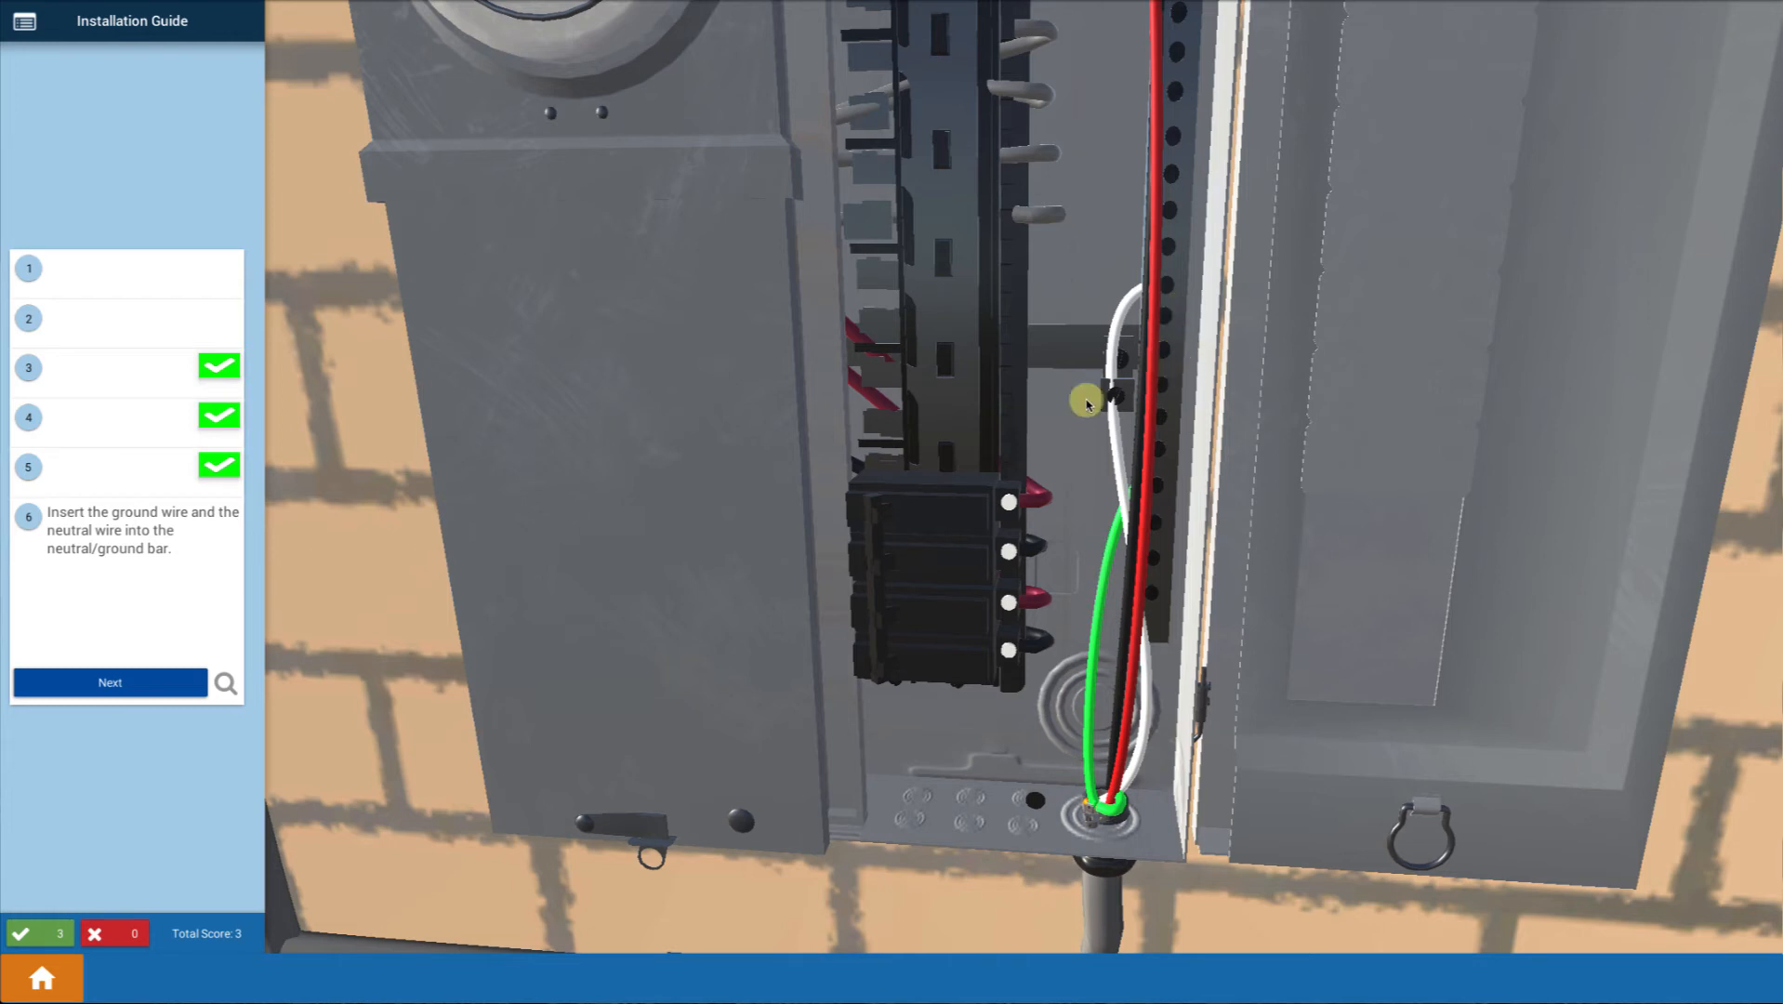
Insert the white neutral and green ground wires into the neutral/ground bar.
click(110, 683)
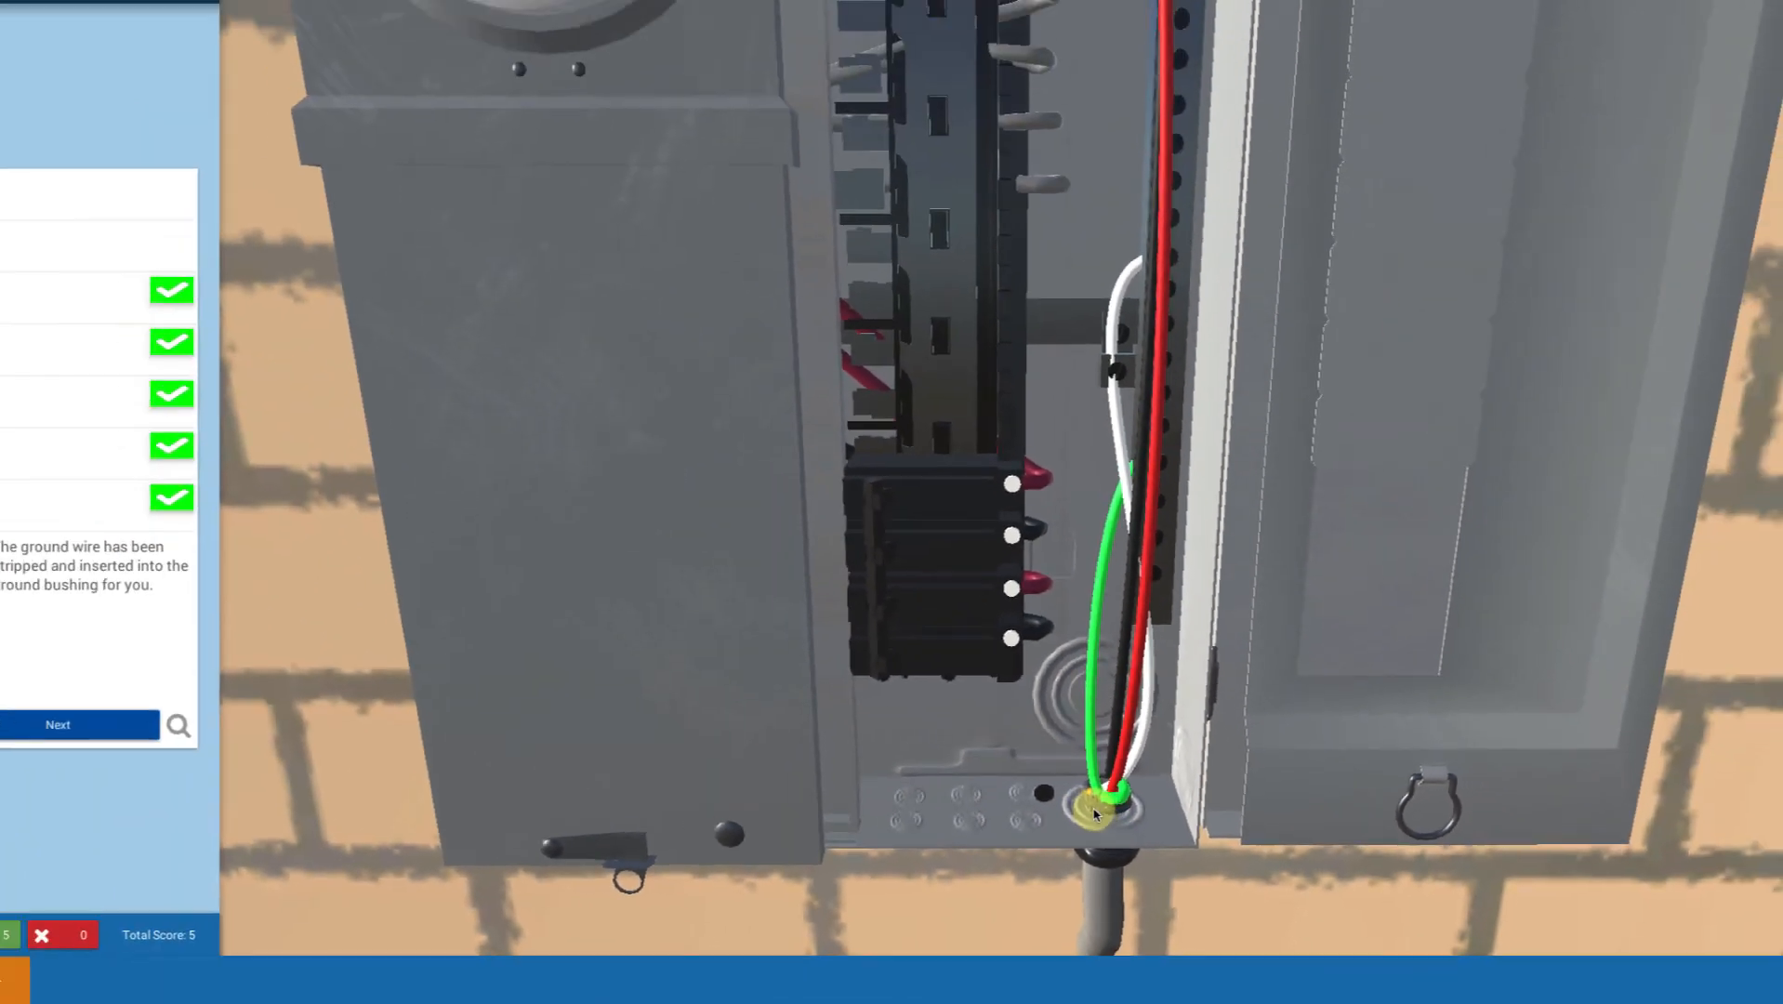
Move past the ground bushing note to the panel-cover replacement step.
click(58, 725)
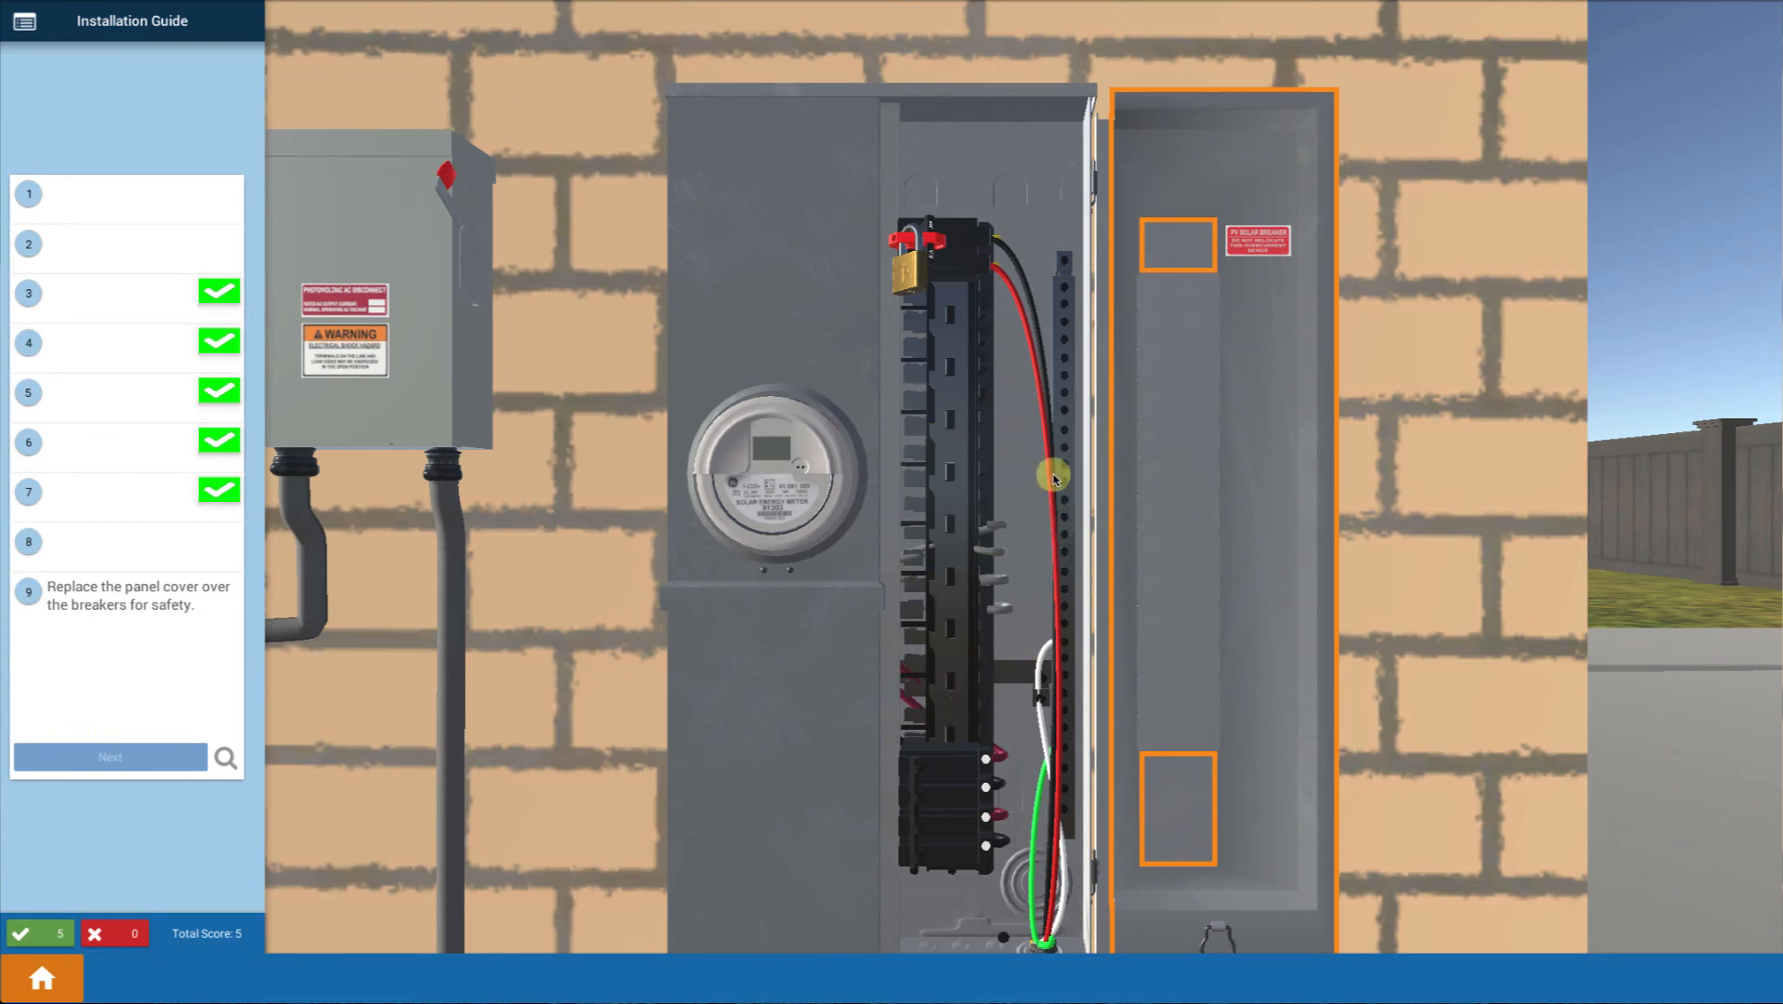
mouse_move(991, 660)
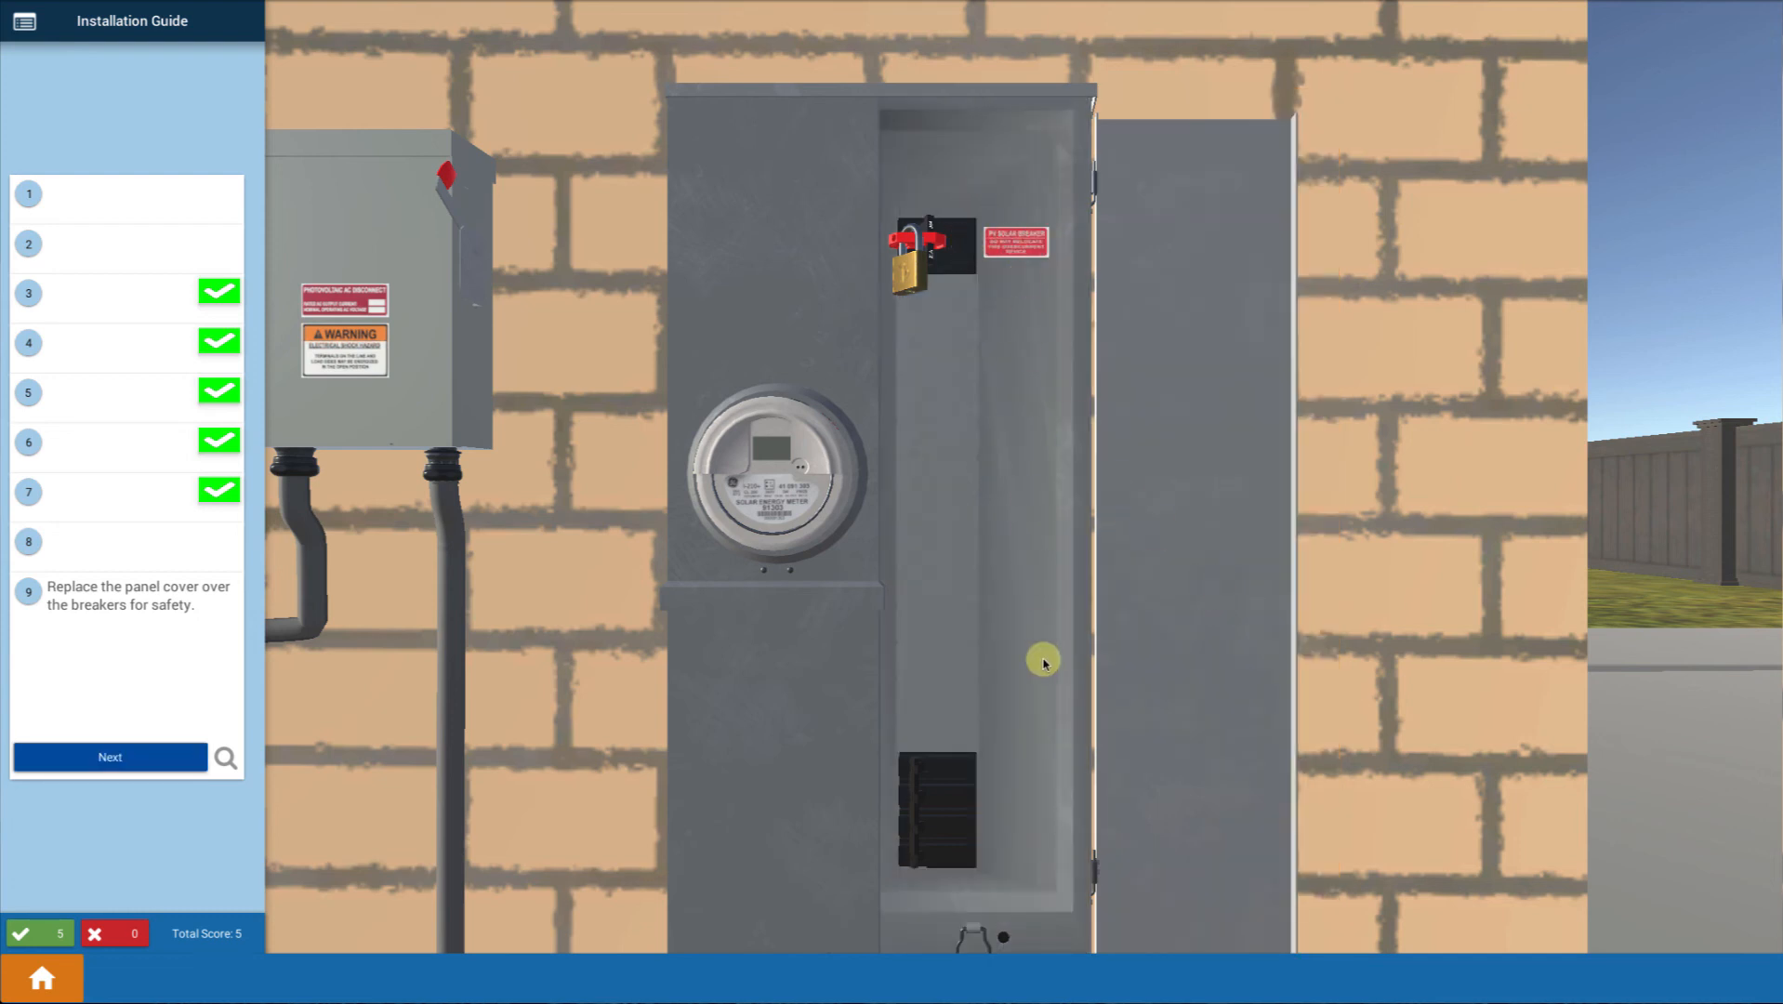
mouse_move(954, 448)
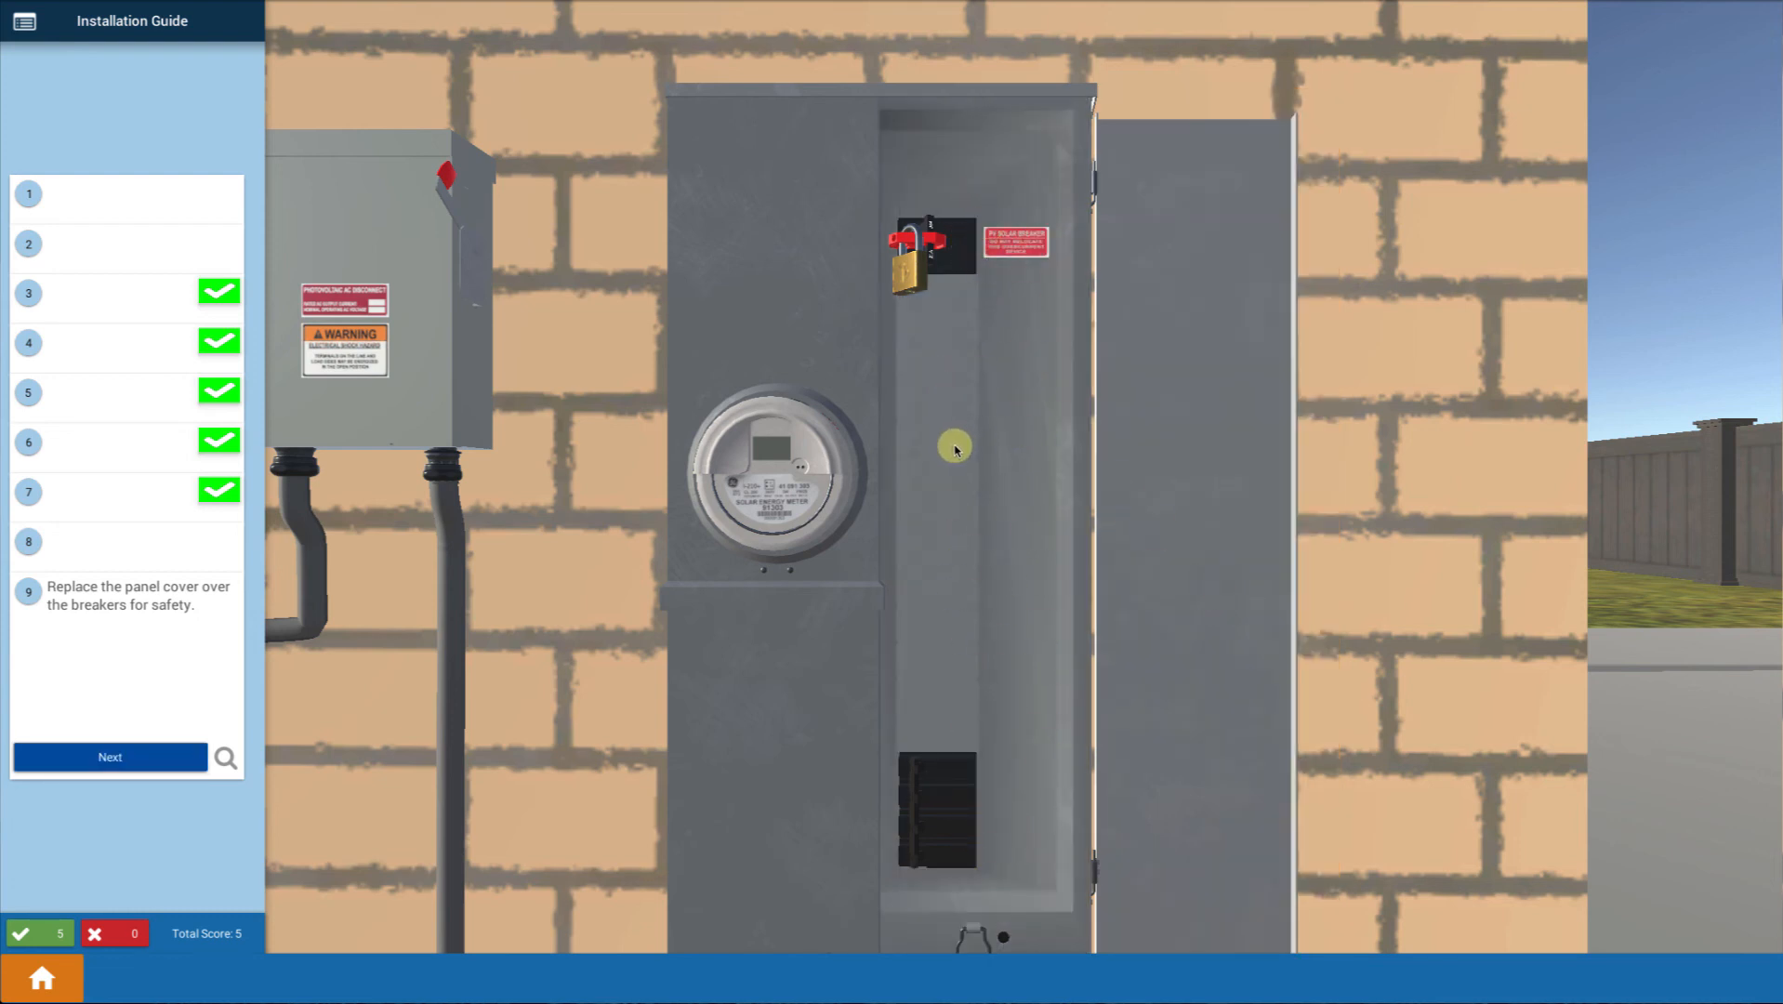
Confirm the panel cover is replaced and screwed shut at the bottom, checking steps 9 and 10.
click(109, 757)
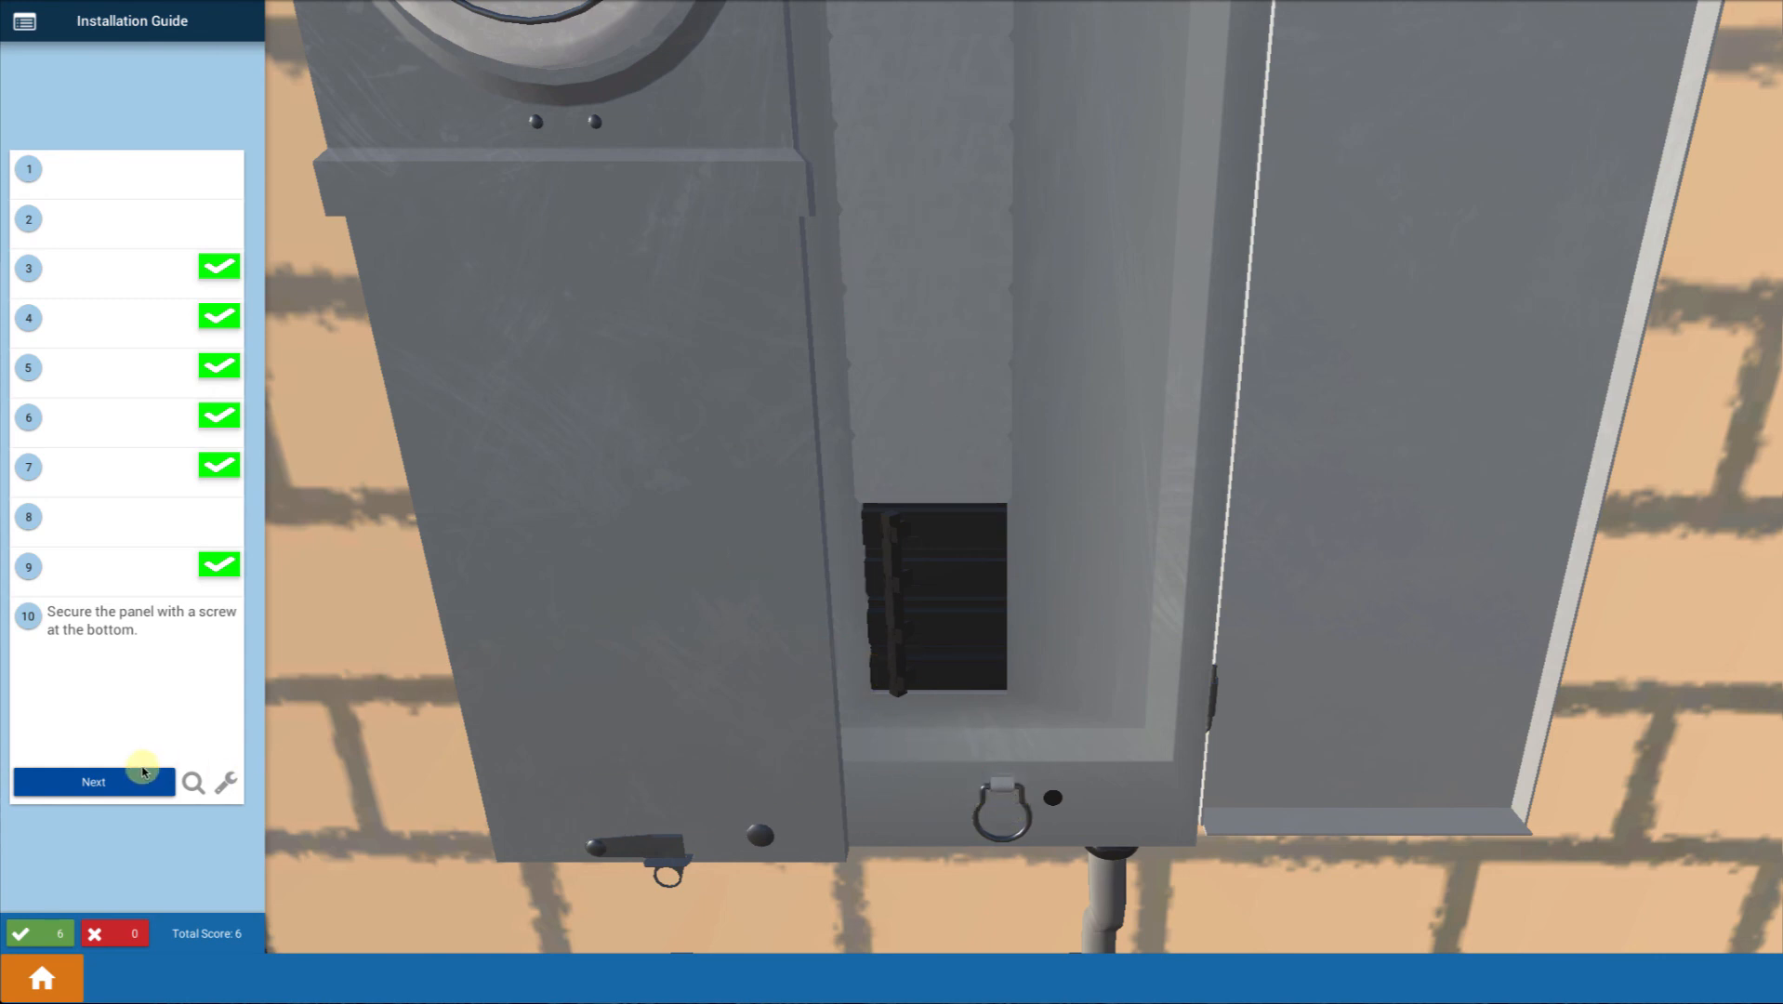
click(93, 781)
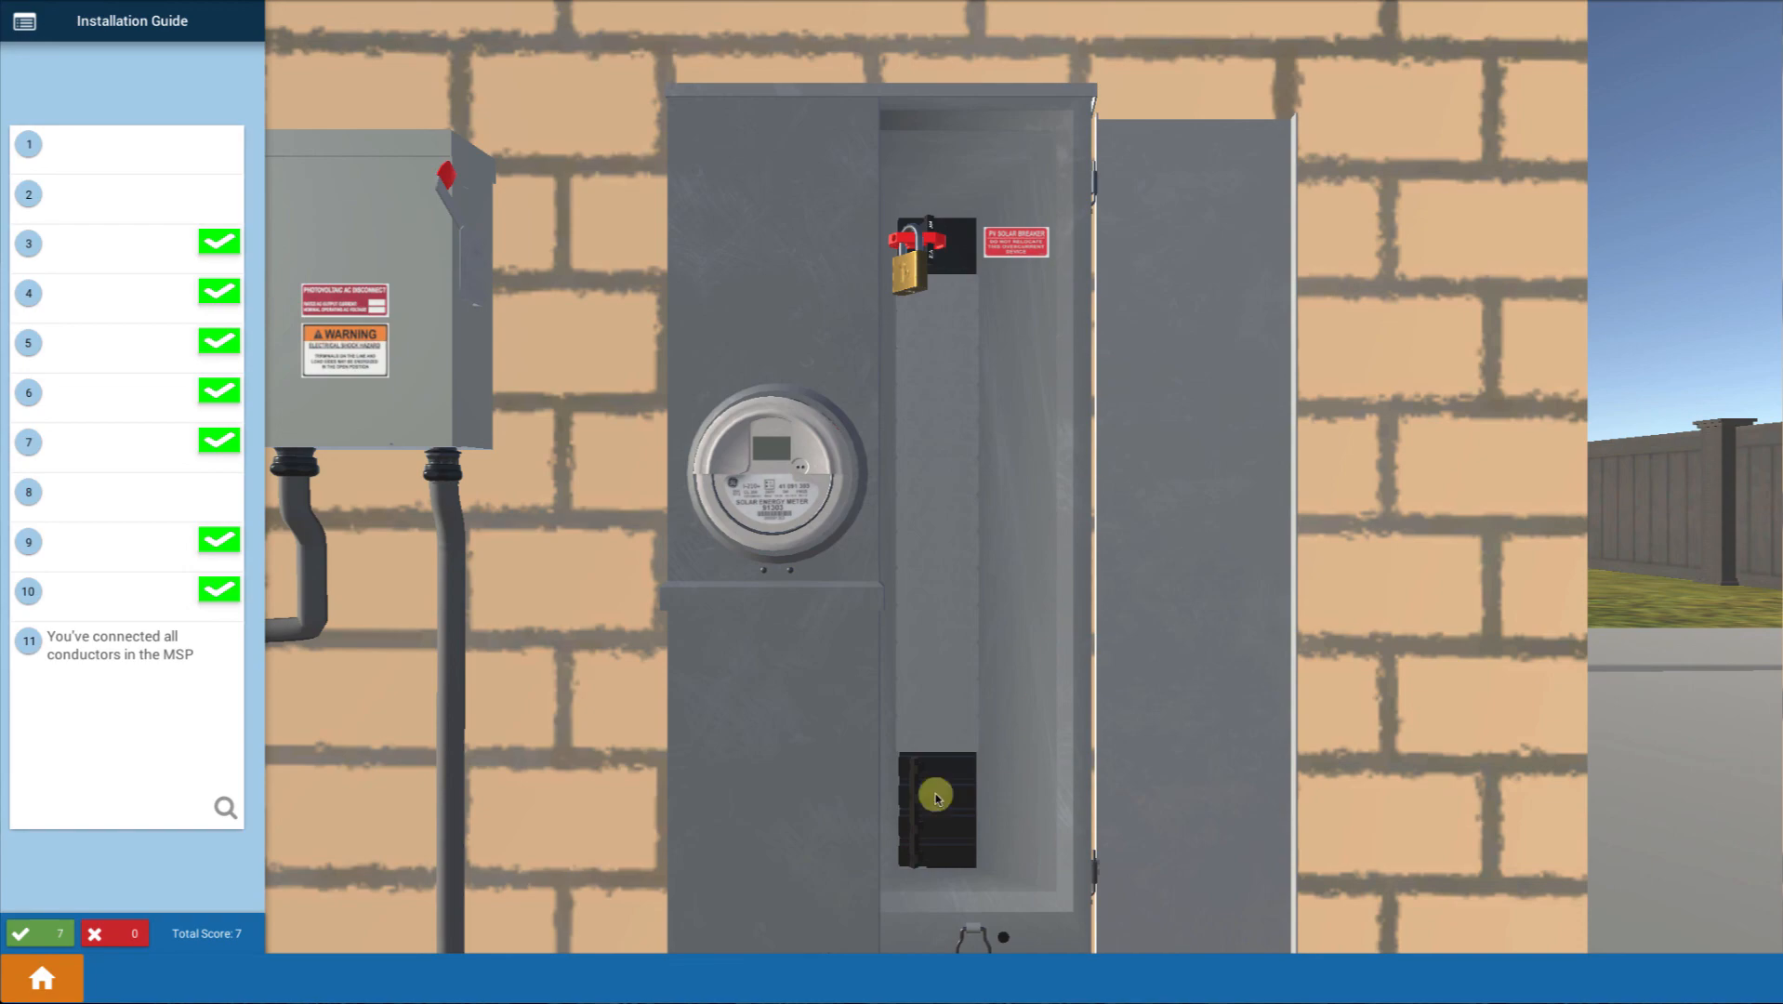